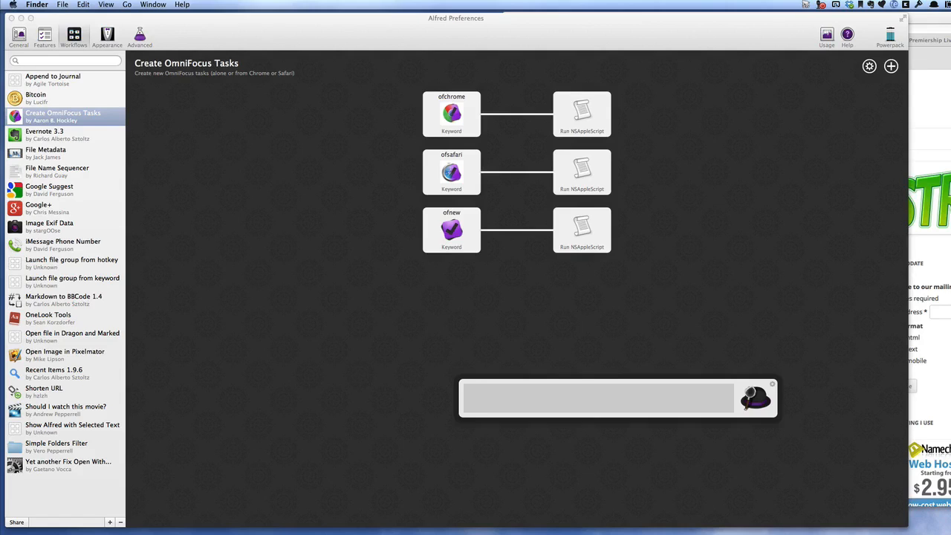
Start the ofnew keyword to create an OmniFocus inbox task titled "title of the task".
type("ofn")
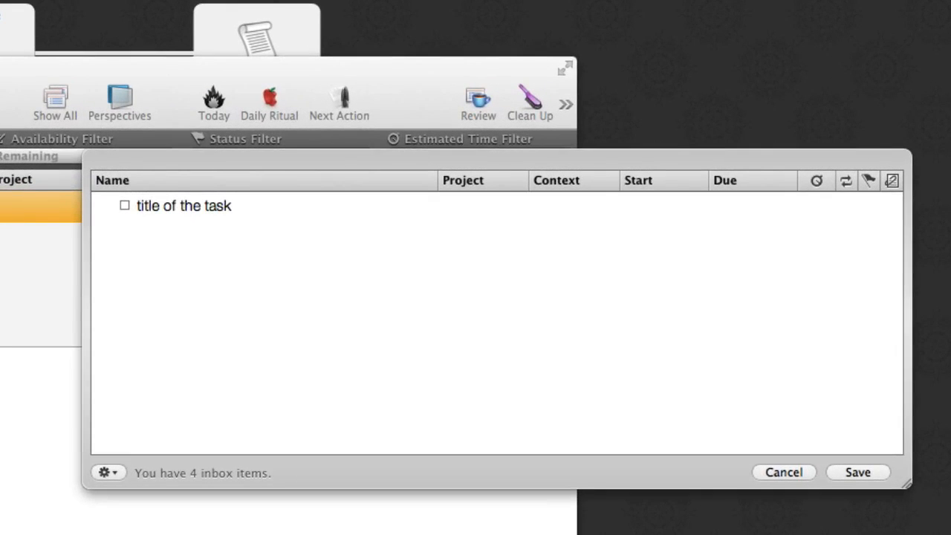
Dismiss the OmniFocus Quick Entry window, returning to Safari and Alfred.
left_click(181, 205)
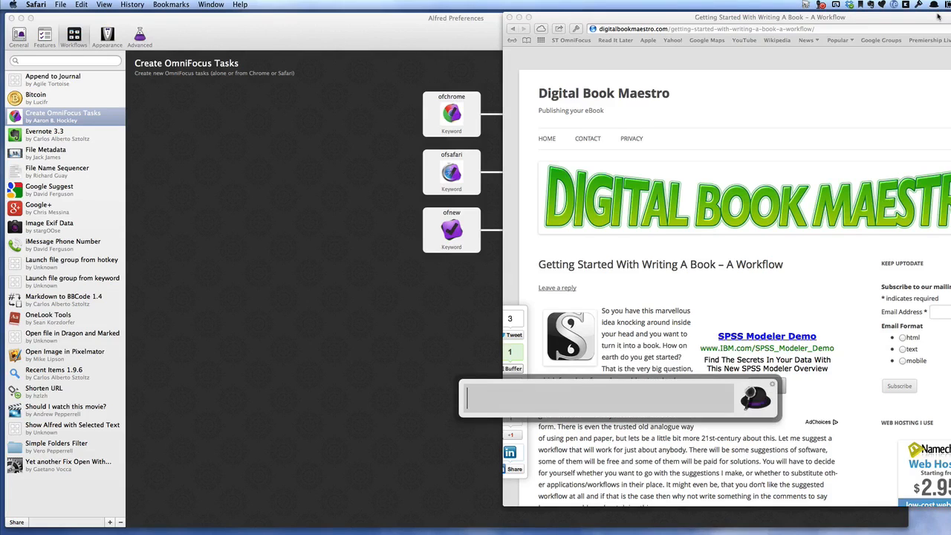
Run ofsafari to make an OmniFocus task from the current Safari tab.
type("ofsa")
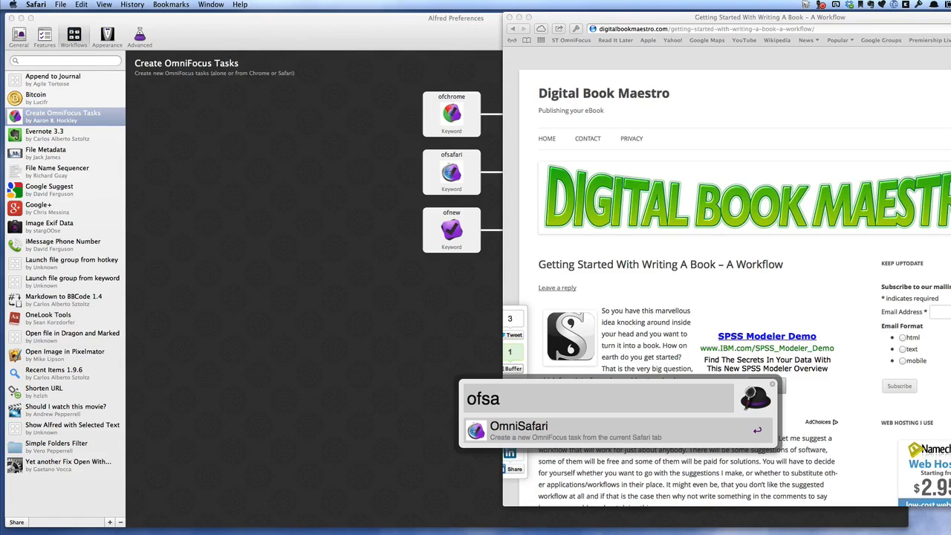
key("enter")
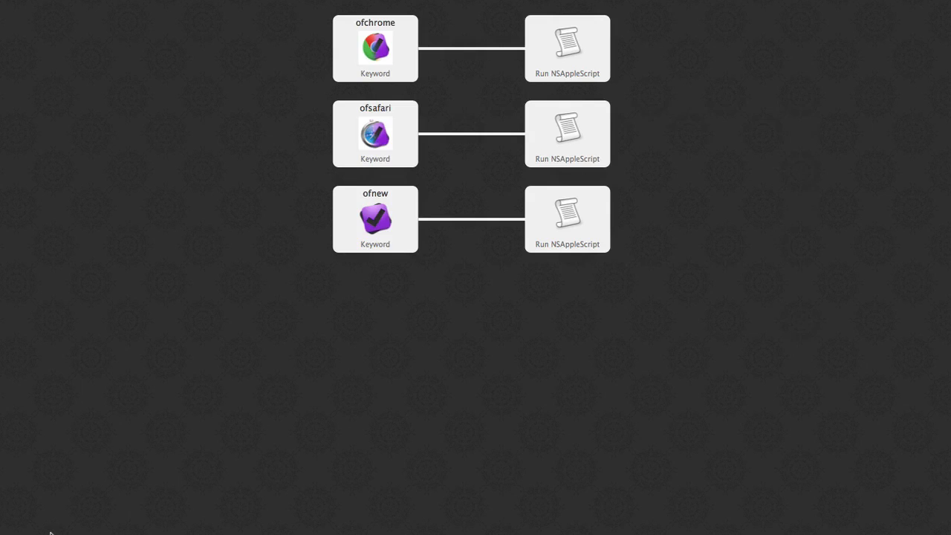
mouse_move(211, 428)
type("typenote")
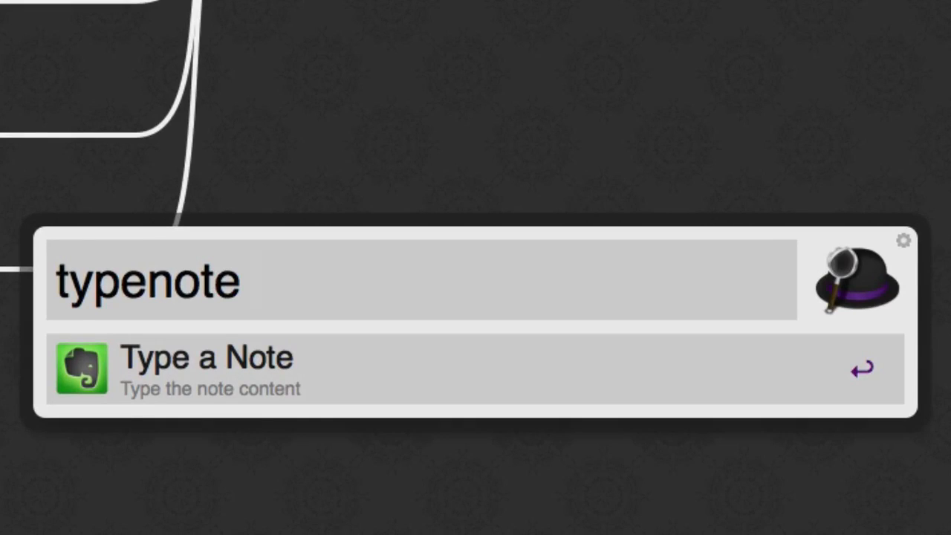
Enter "hello" as the content of the new typed Evernote note.
type("hell")
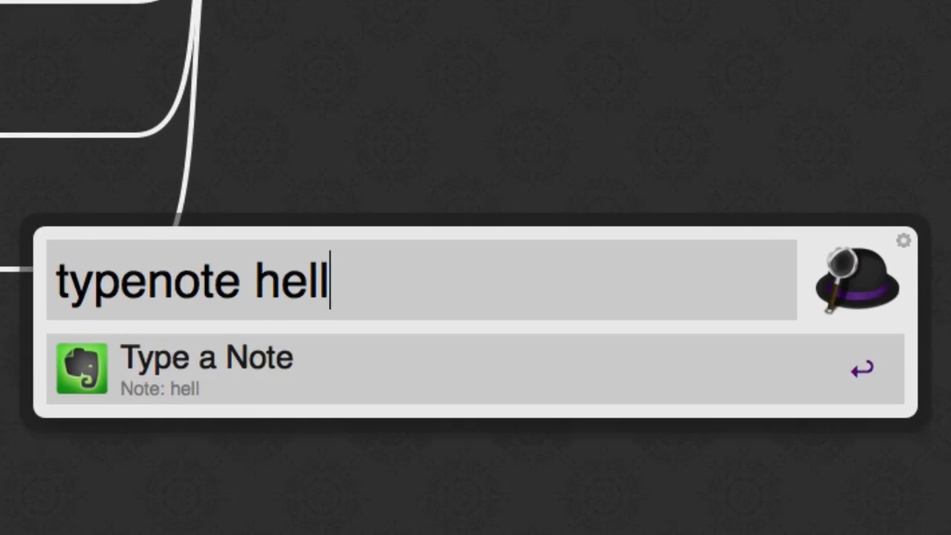
type("o")
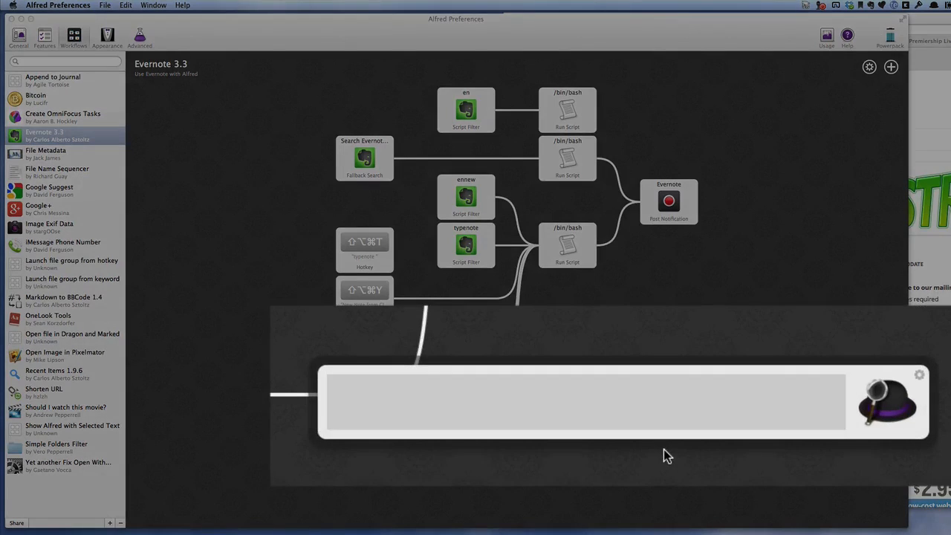
Search Evernote for "ExifTool" via the en keyword, yielding no results.
type("en")
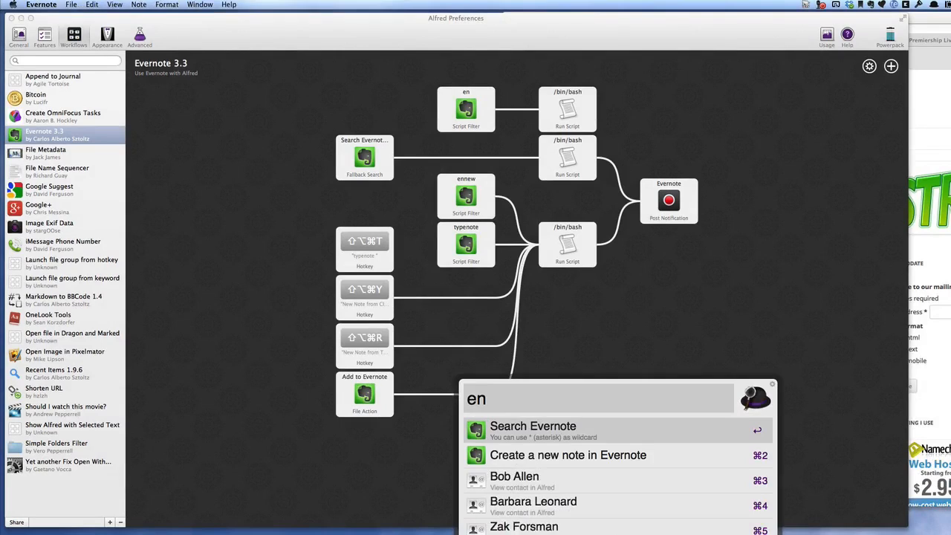
type("ExifTool")
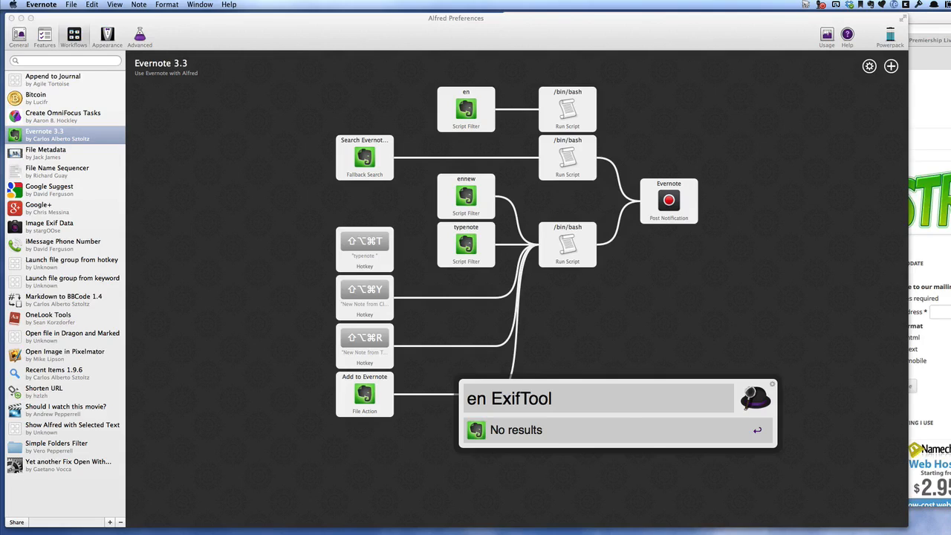
Use ennew and move to the Finder-file option for a new Evernote note.
type("ennew")
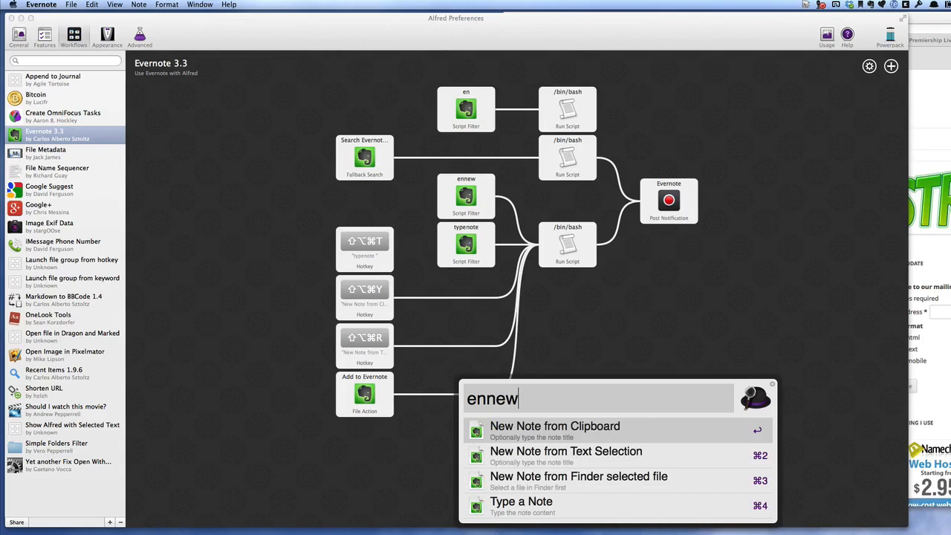
key("Down")
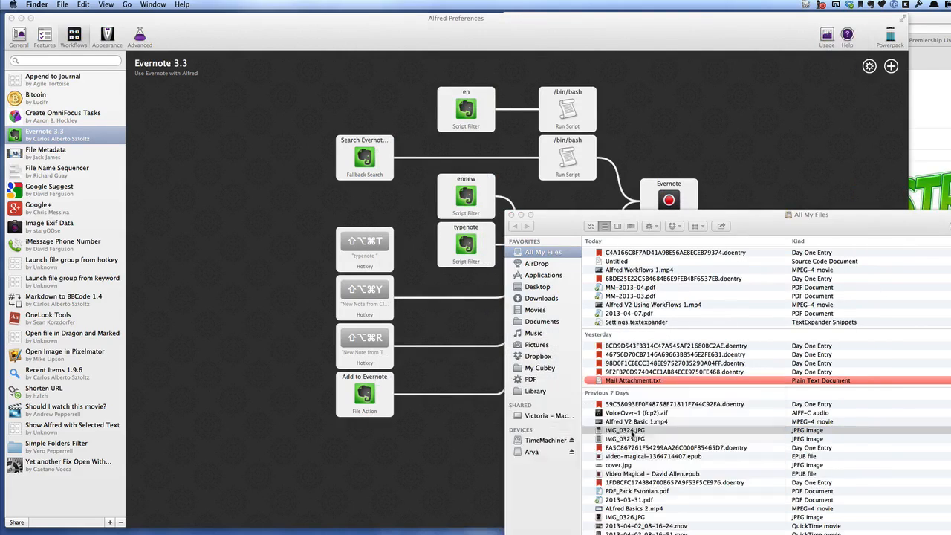
Select a JPEG image in Finder's All My Files as the note's source file.
left_click(626, 431)
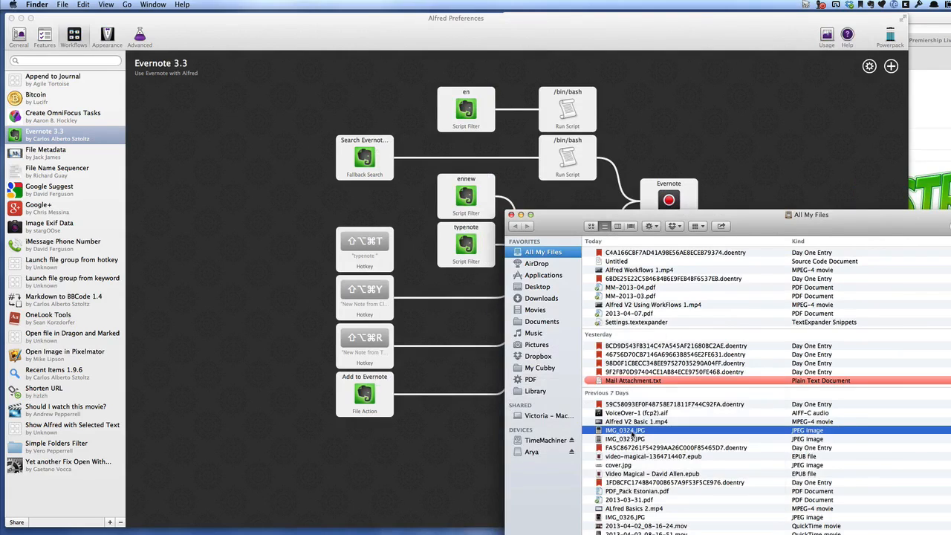